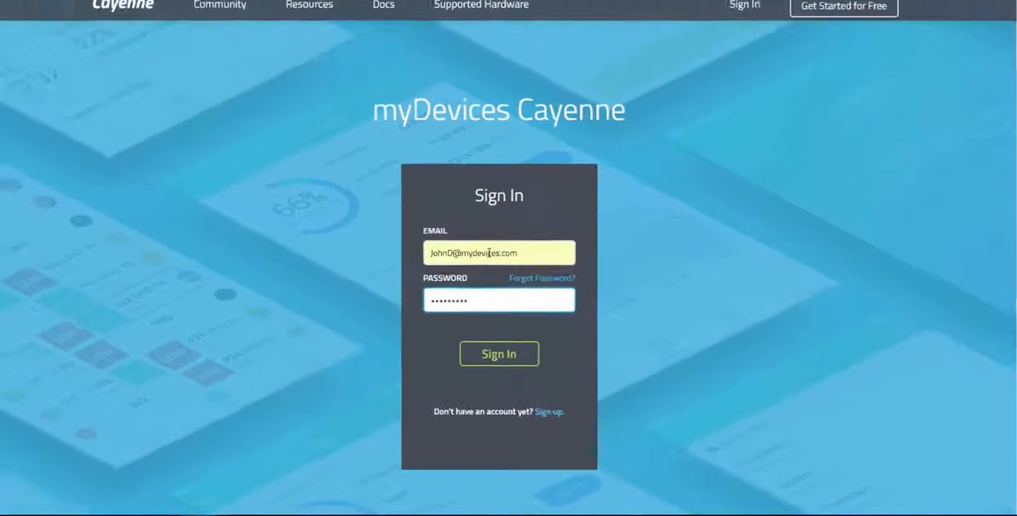
Sign in, pick Arduino as the device, then download and launch Arduino IDE 1.6.10
click(498, 353)
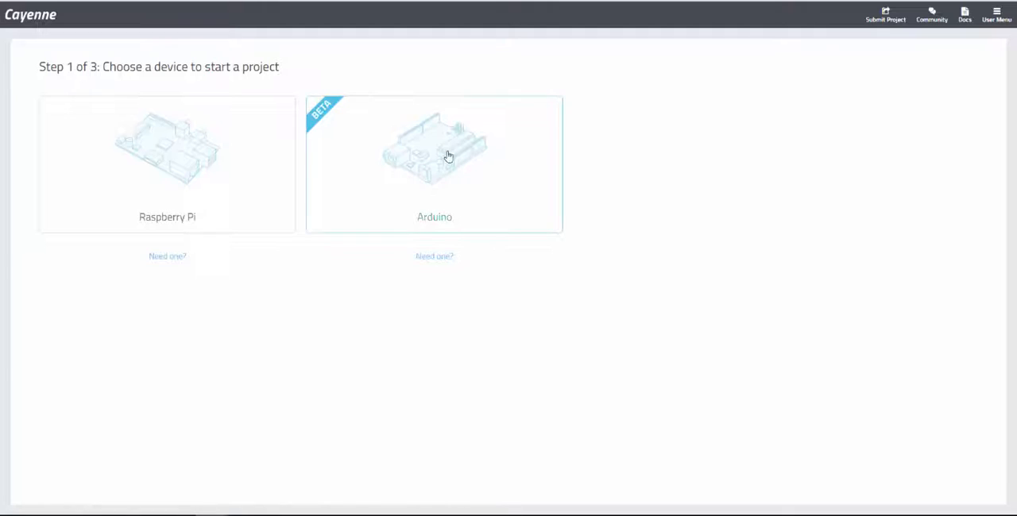
click(435, 165)
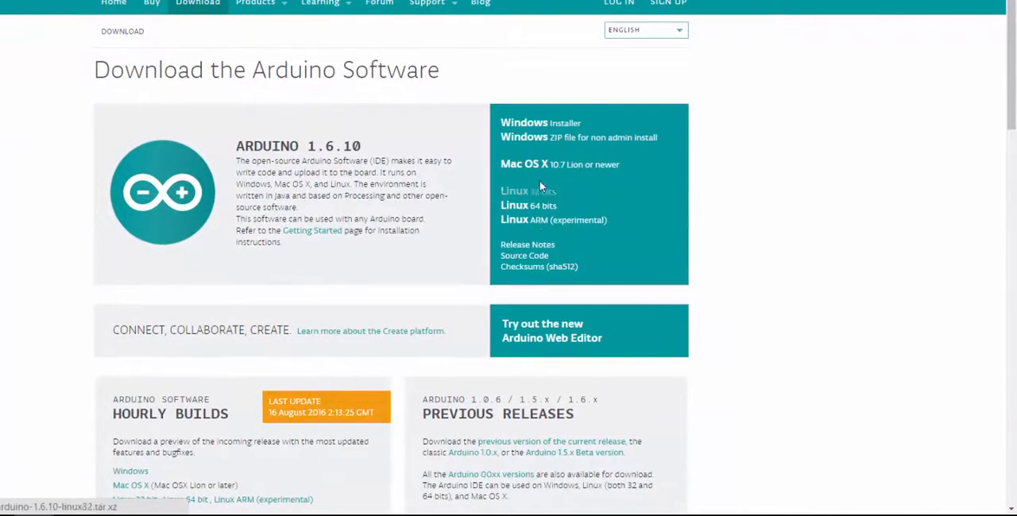
click(514, 191)
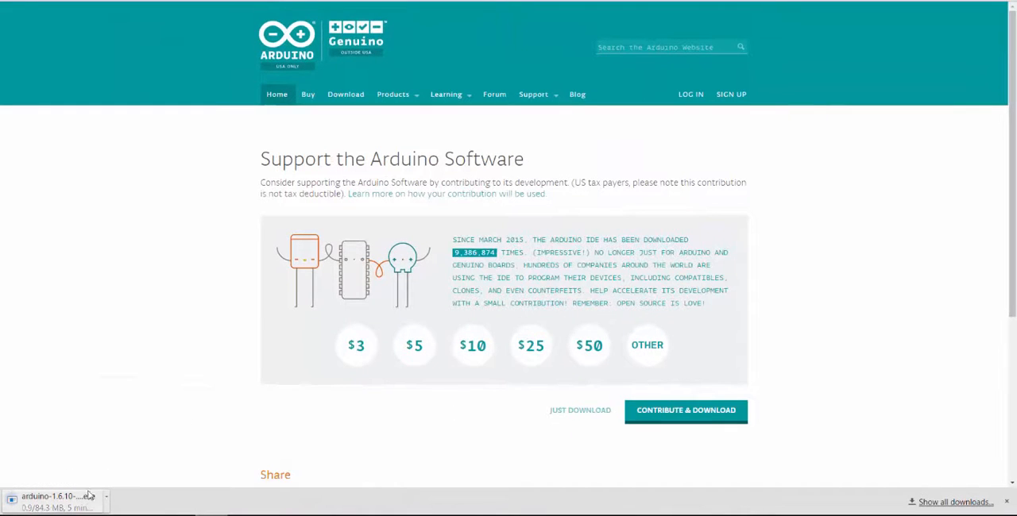
click(53, 496)
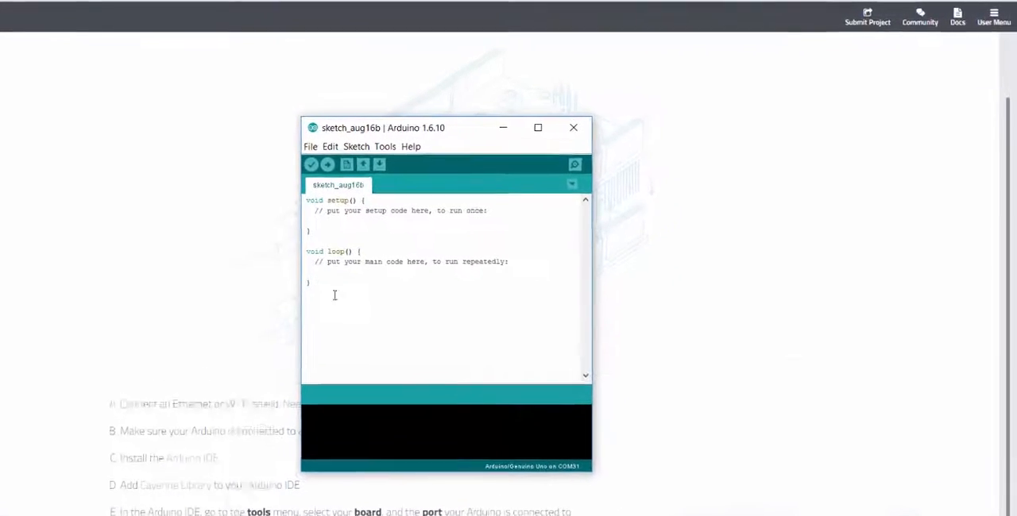
Install the 'Cayenne' library by myDevices through the Library Manager
click(329, 146)
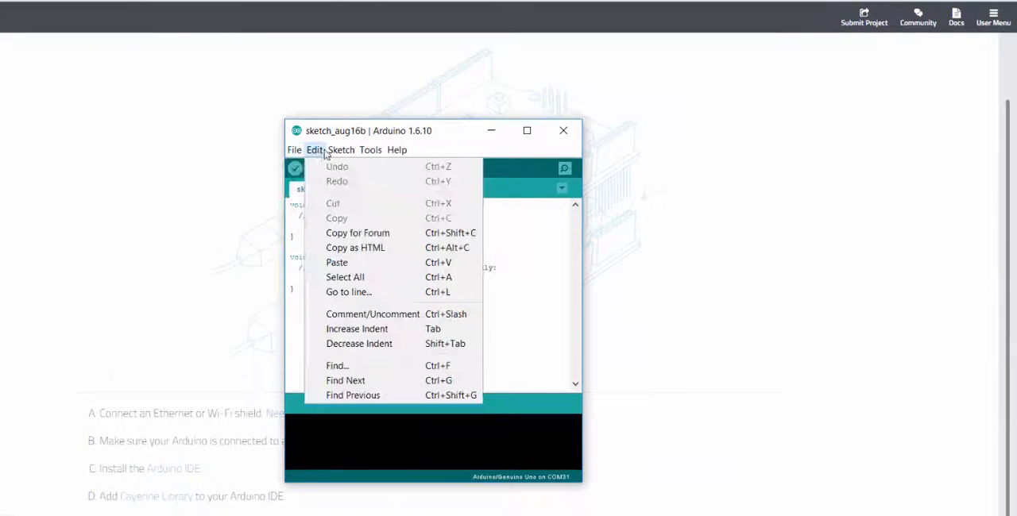
click(341, 150)
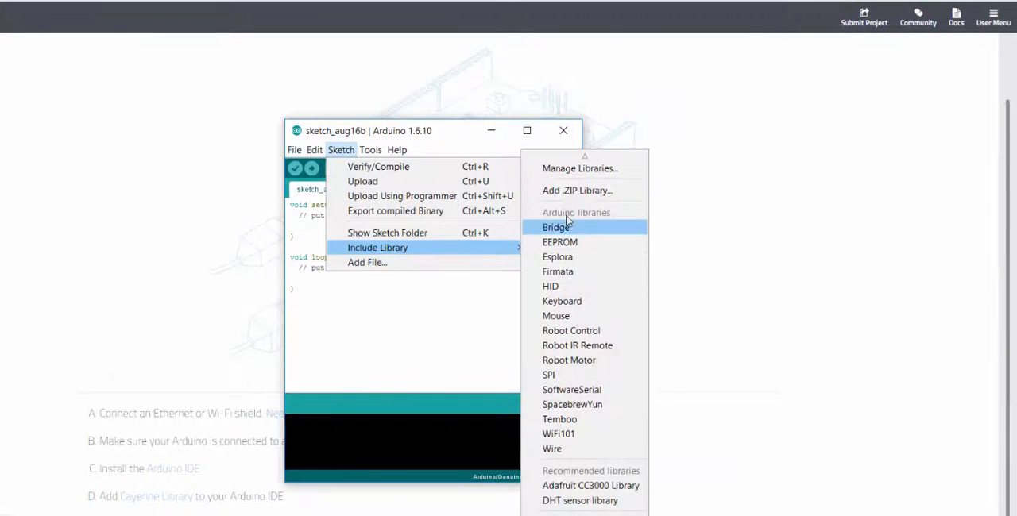
click(579, 168)
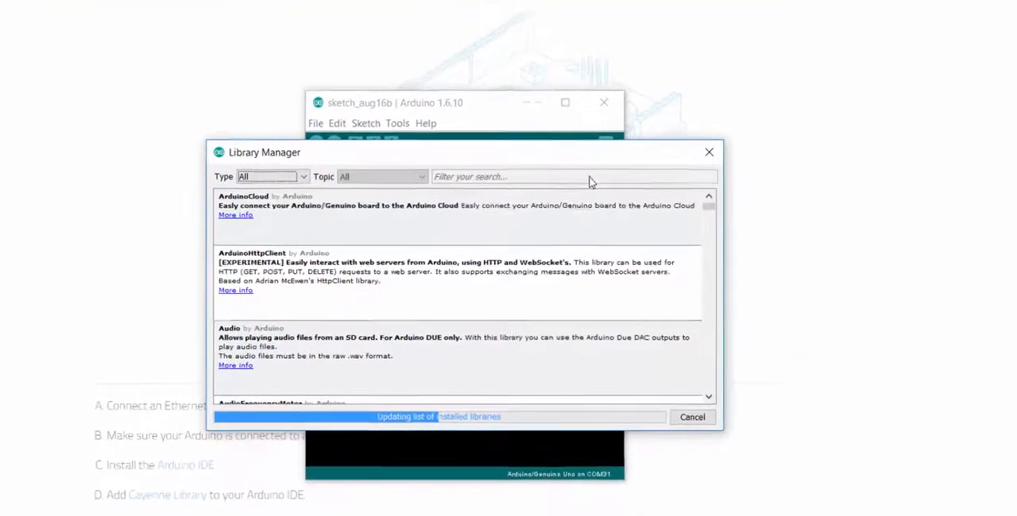
text(cayenne)
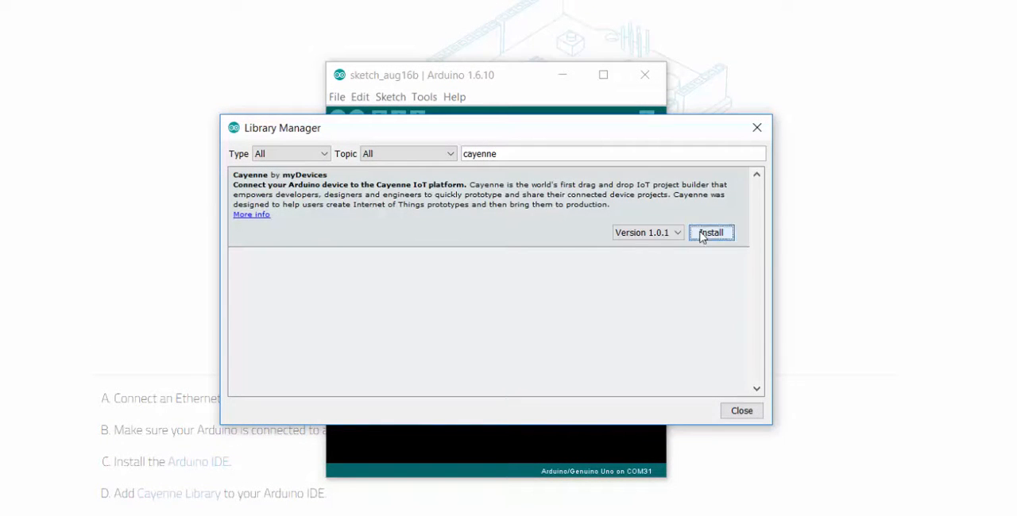
click(709, 232)
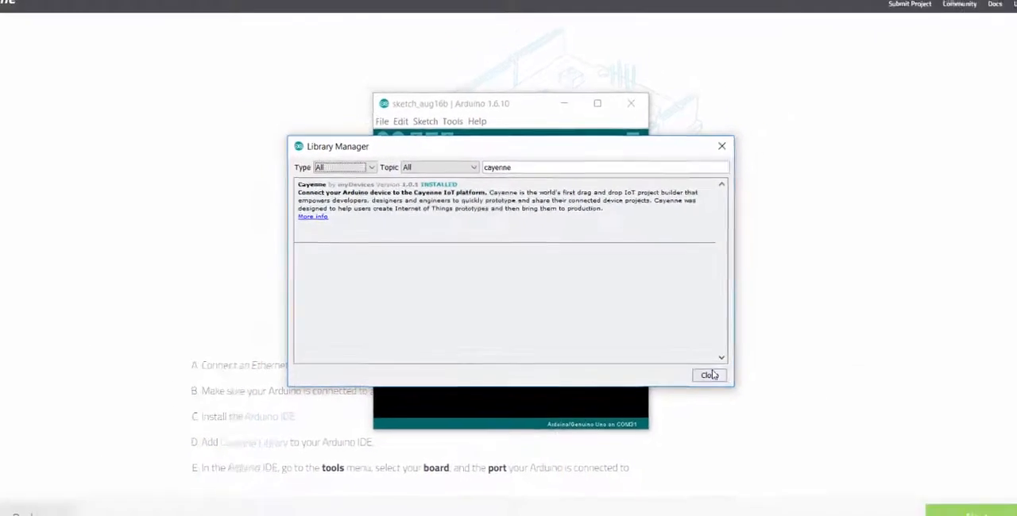
click(709, 375)
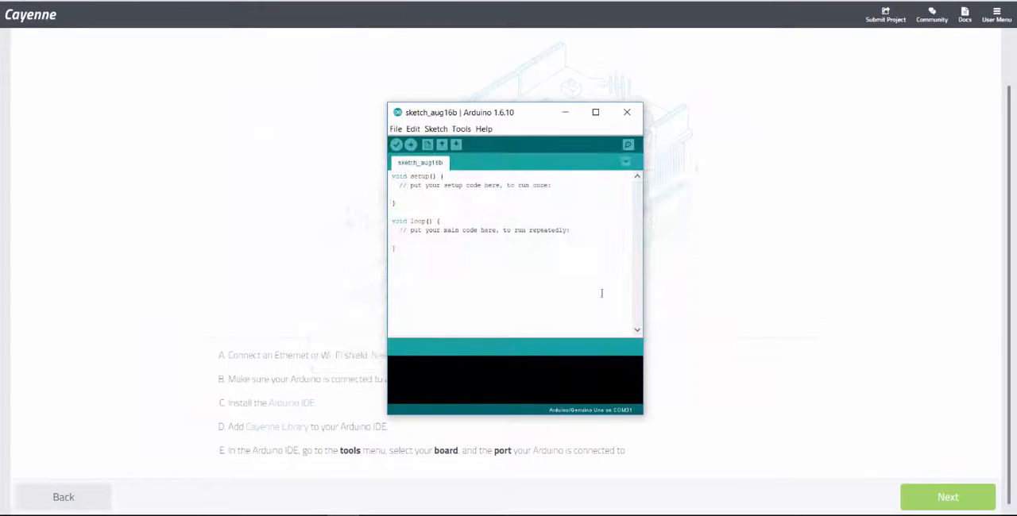
Minimize the blank Arduino sketch to reveal the Cayenne setup checklist
click(313, 94)
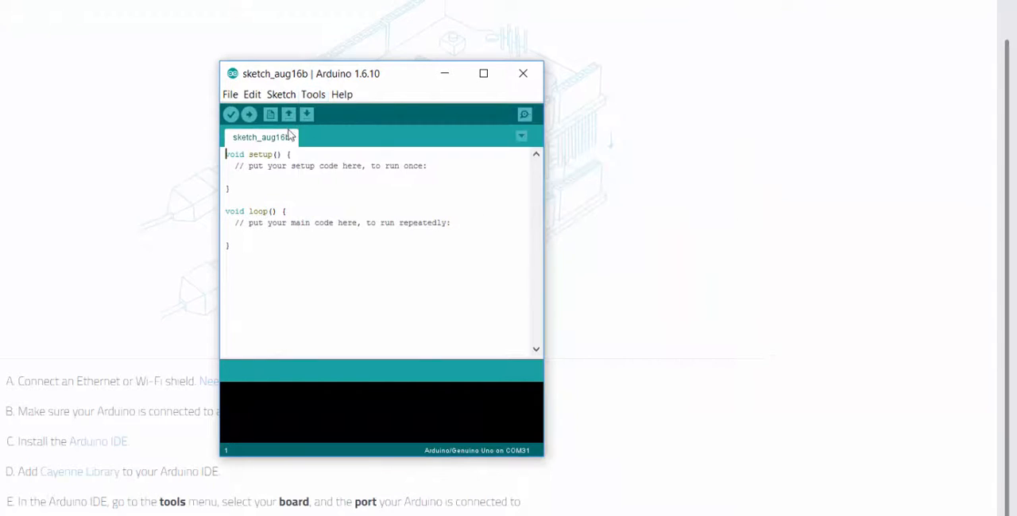
click(313, 94)
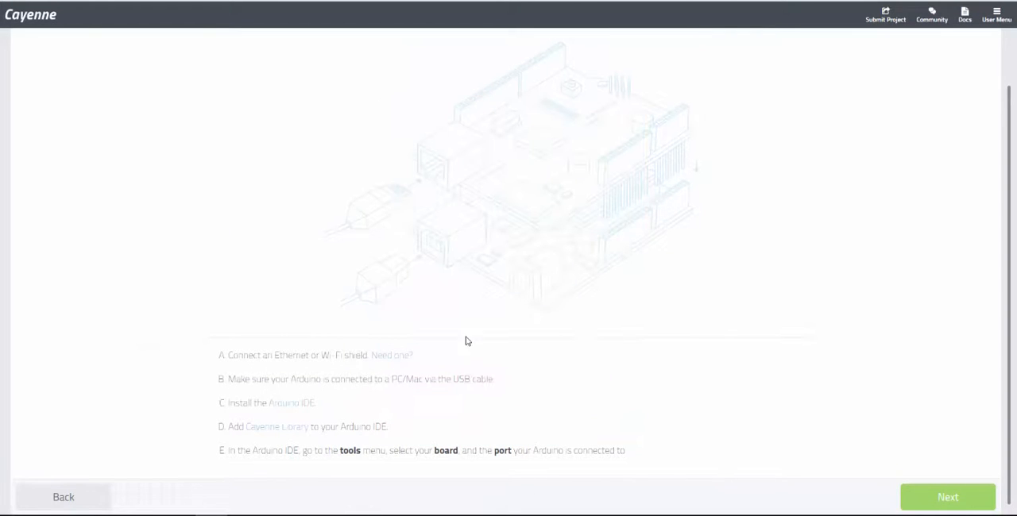
Advance to Step 3 and select Arduino Uno with Ethernet Shield W5100
click(947, 496)
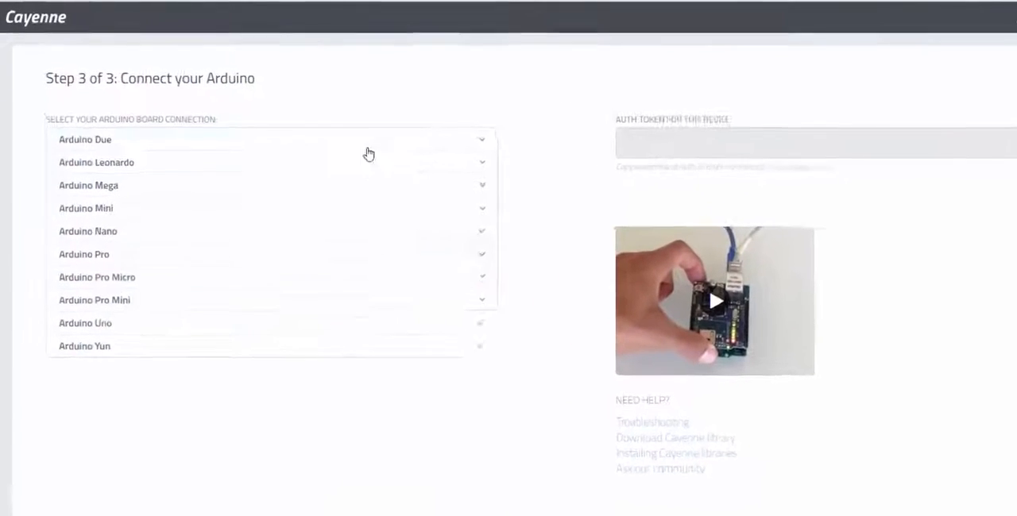
click(85, 323)
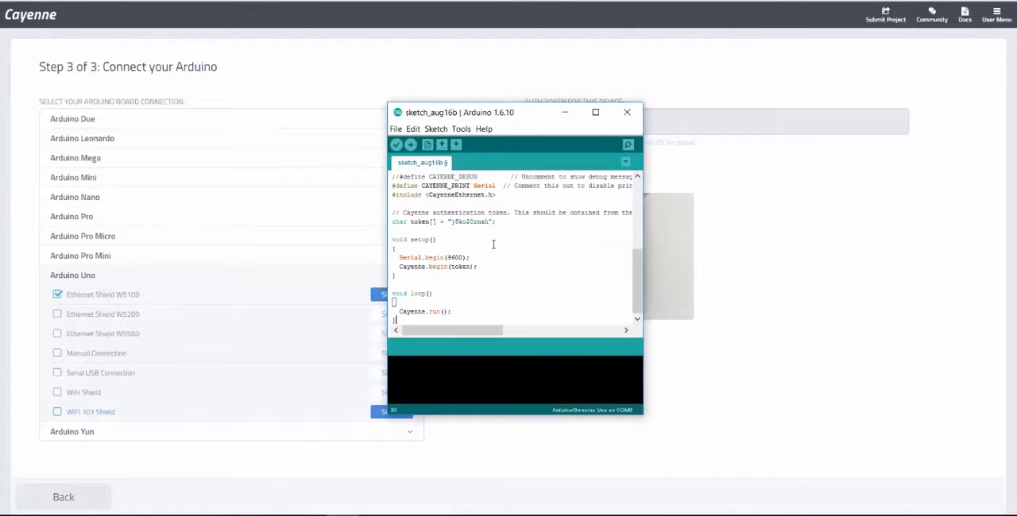
mouse_move(481, 173)
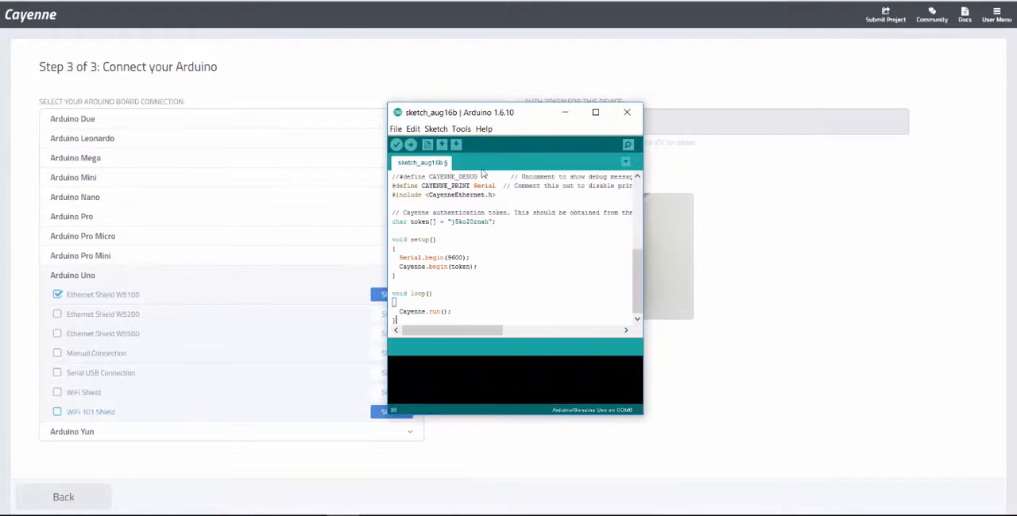
Upload the Cayenne Ethernet sketch with its auth token to the Arduino Uno
double_click(470, 222)
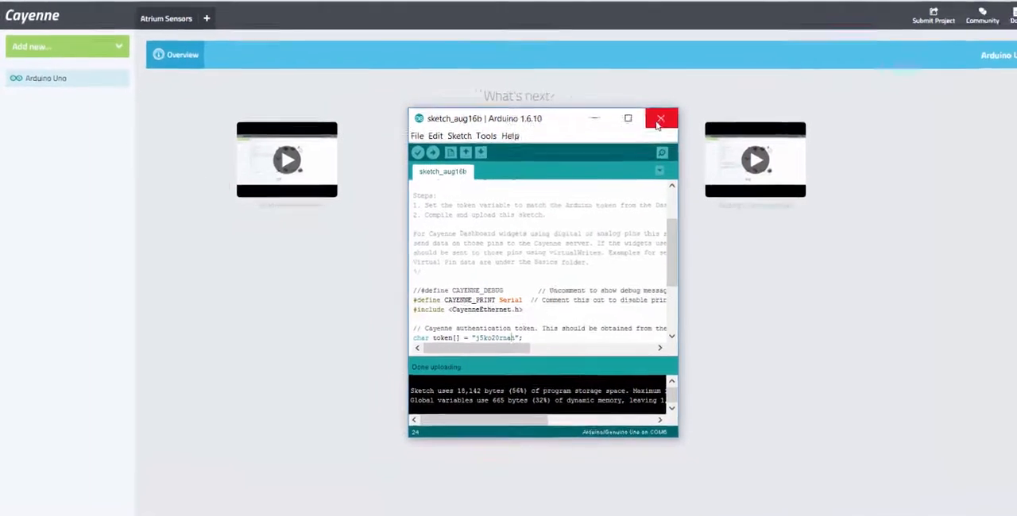
Close Arduino IDE and choose the Value widget from Custom Widgets
click(660, 119)
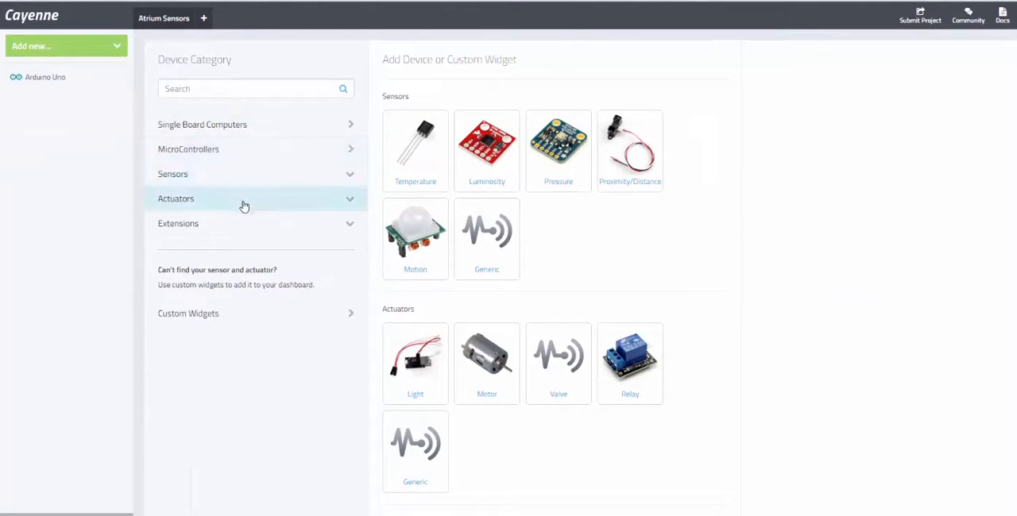
click(188, 313)
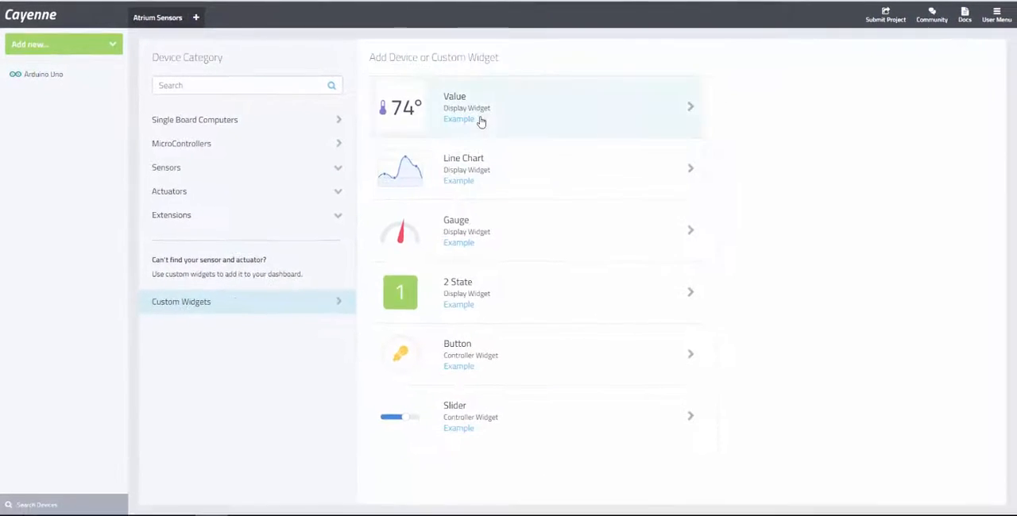
click(537, 108)
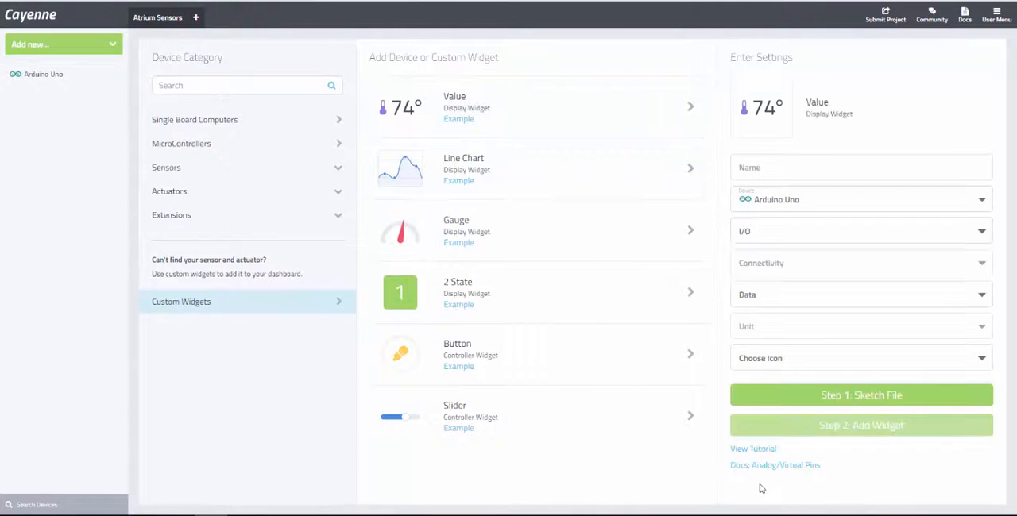